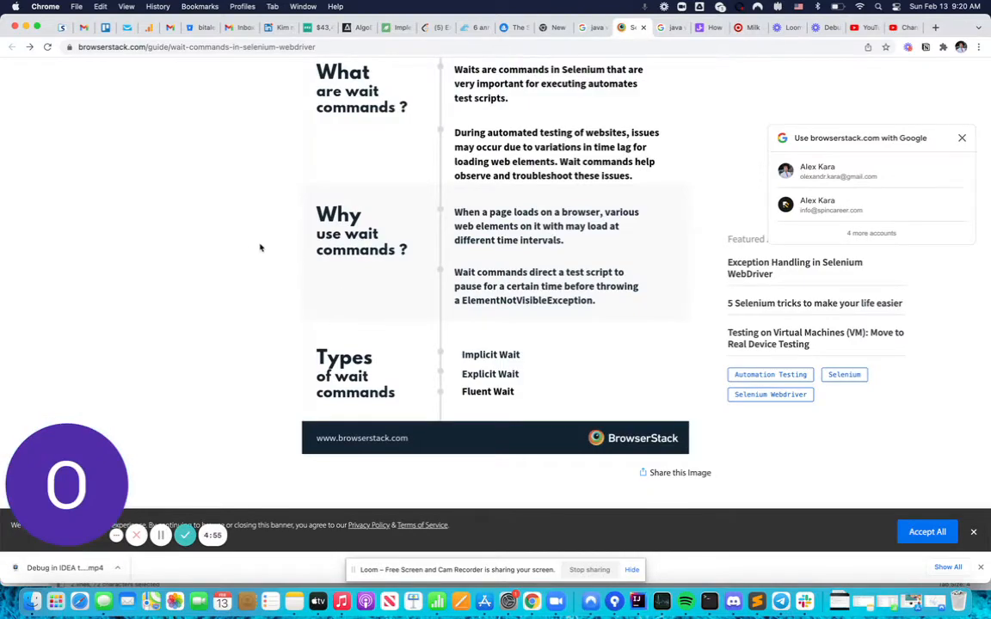
pyautogui.moveTo(684, 600)
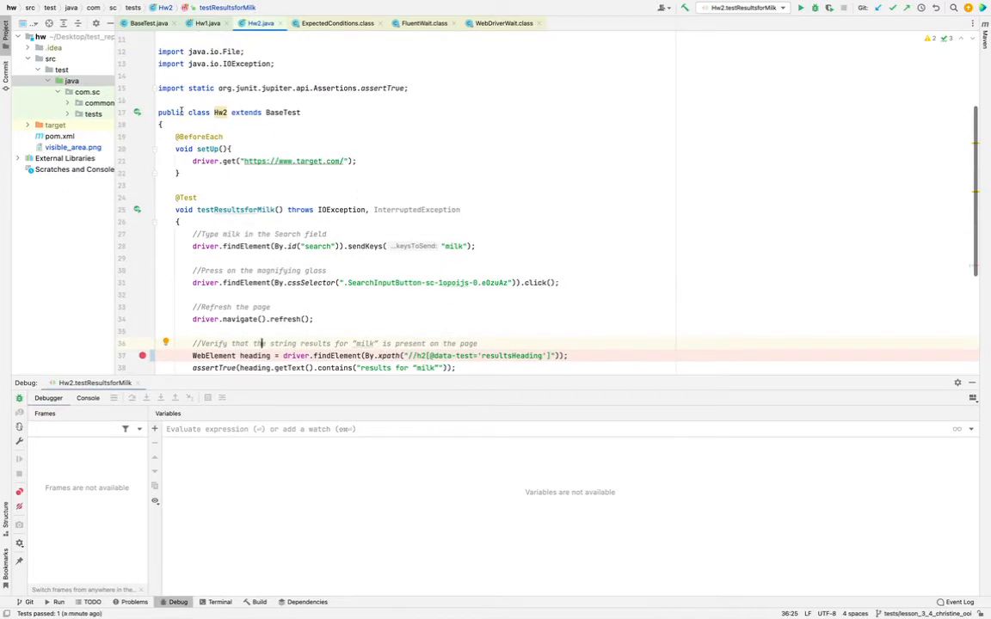
# - Review BaseTest's setUpBase implicit wait, then look through the Hw1 gift registry tests
pyautogui.click(105, 113)
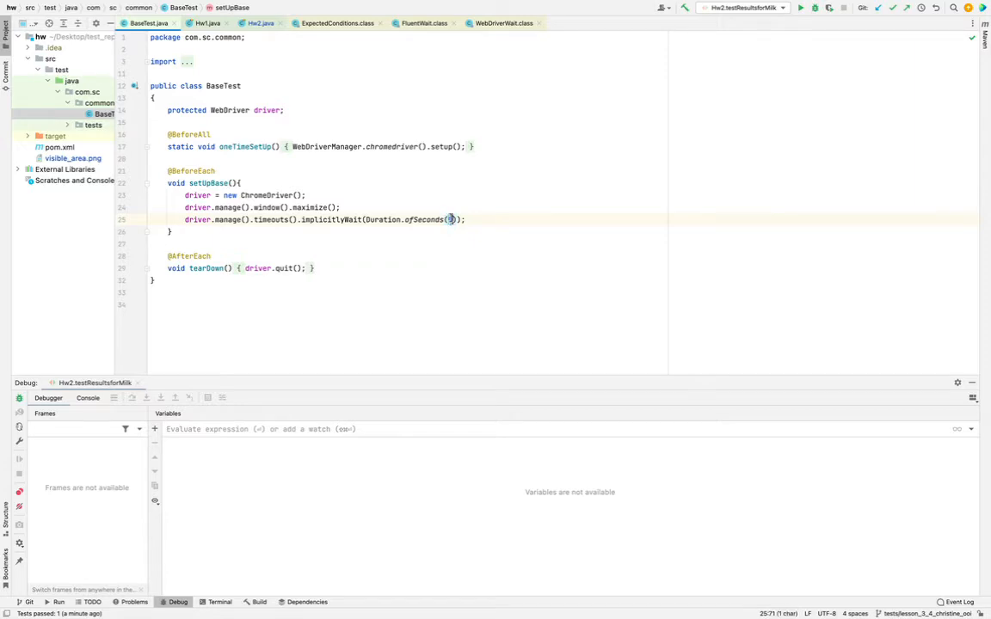
pyautogui.click(206, 24)
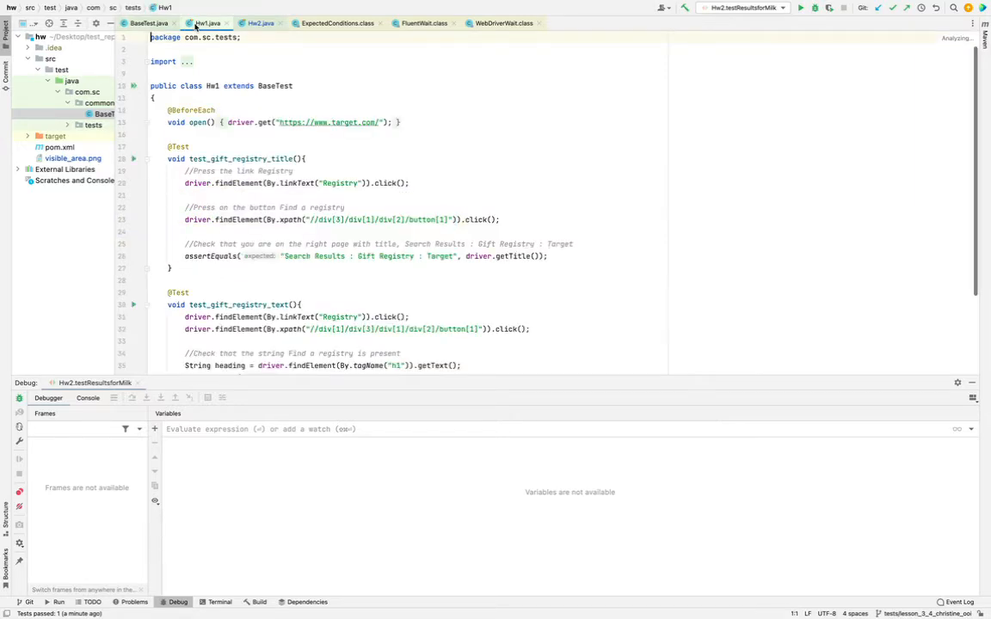
pyautogui.scroll(-3)
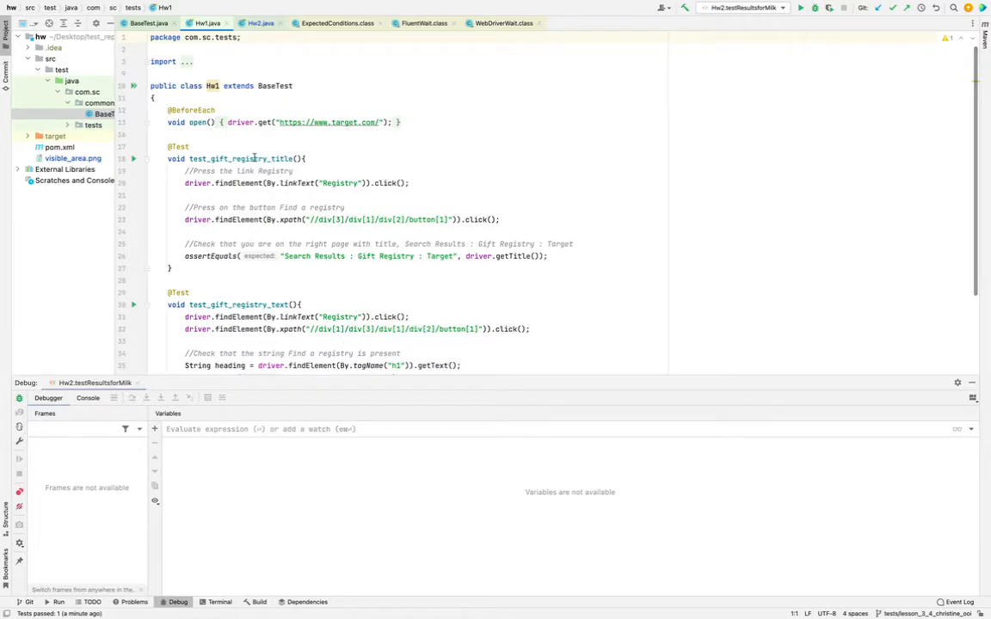
pyautogui.moveTo(169, 198)
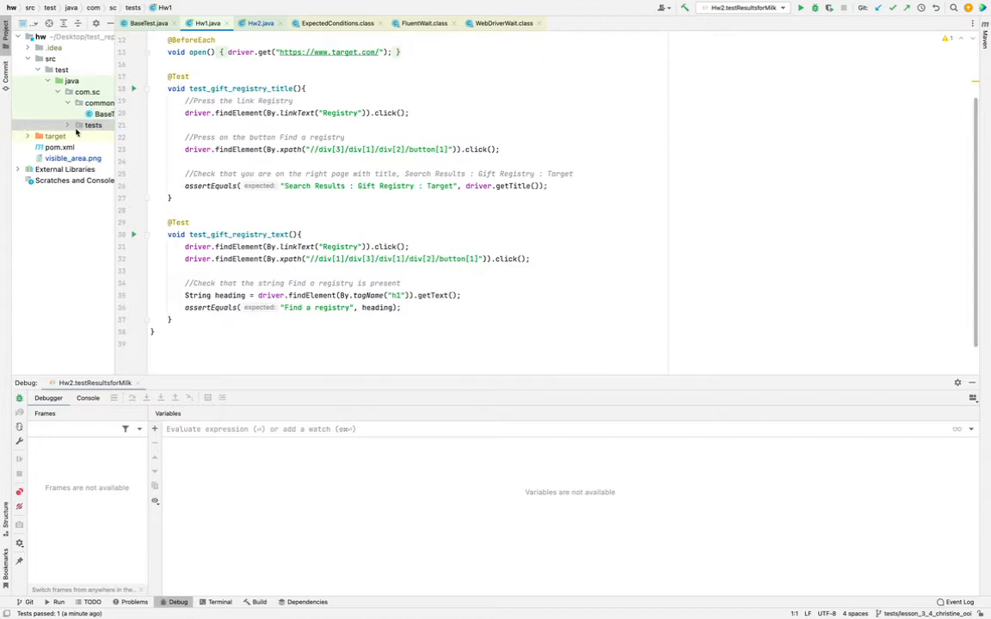
# - Revisit the Hw2 milk test's heading assertion and screenshot-saving steps
pyautogui.click(260, 24)
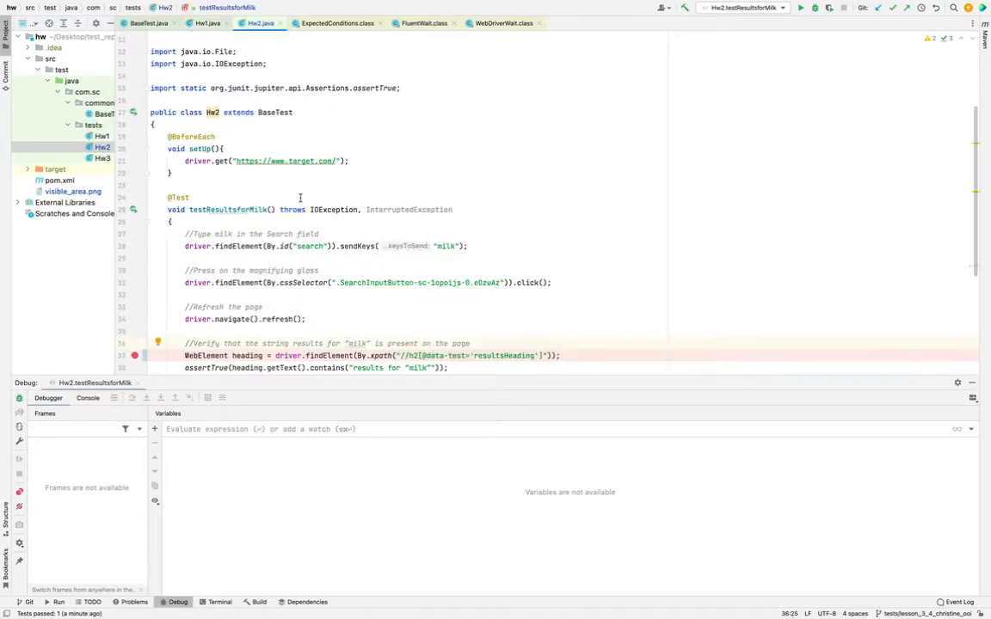
pyautogui.scroll(-3)
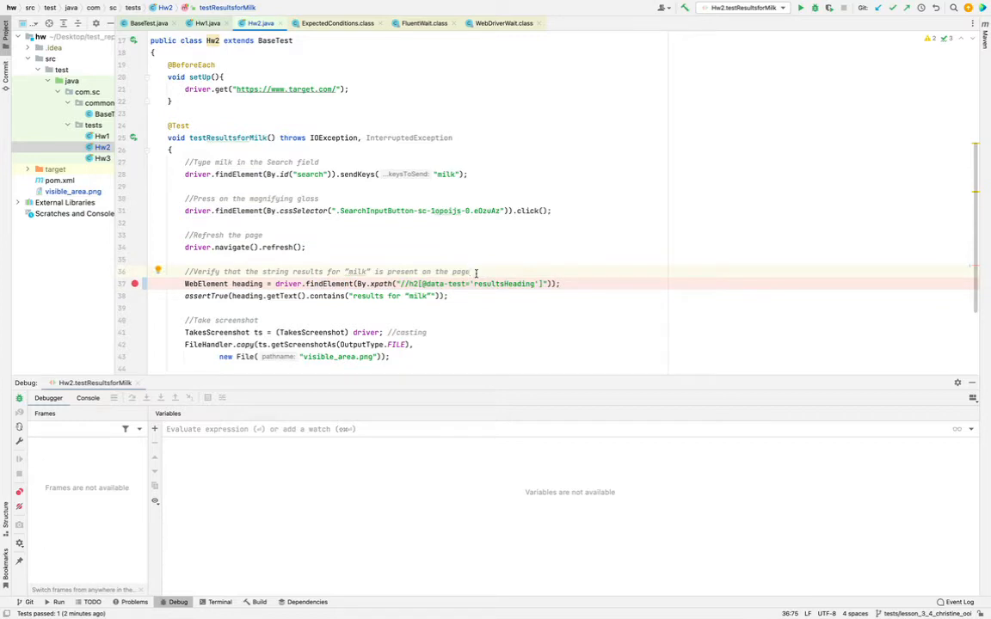
pyautogui.moveTo(475, 273)
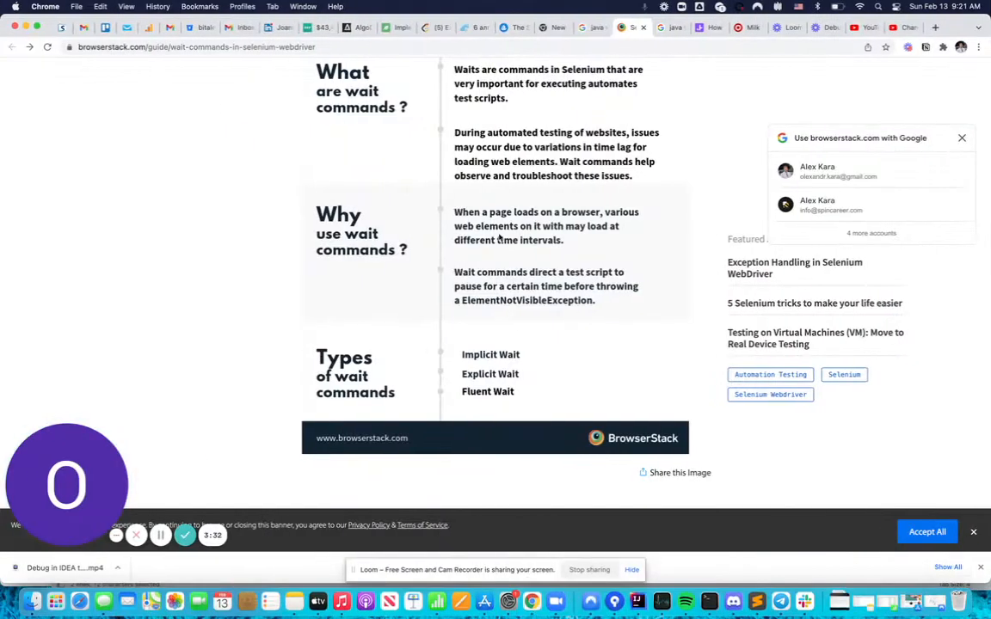
pyautogui.scroll(-3)
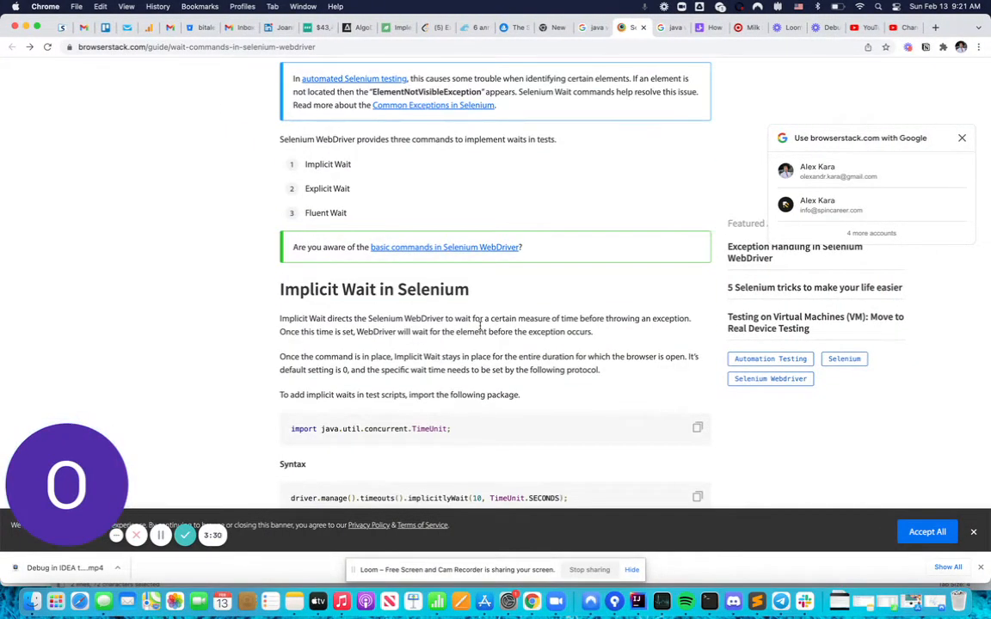
pyautogui.scroll(-3)
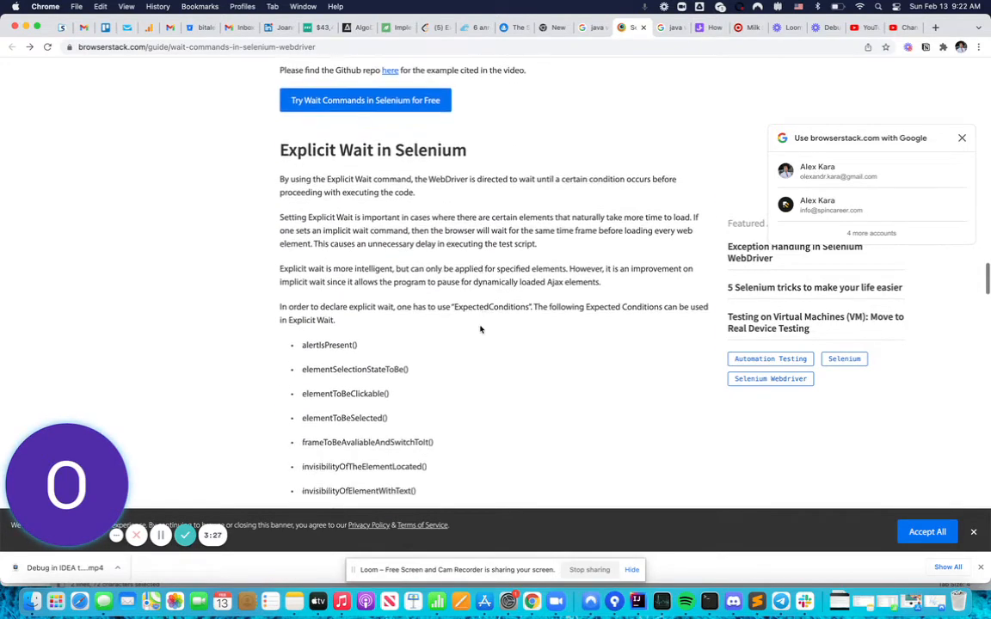
pyautogui.scroll(-3)
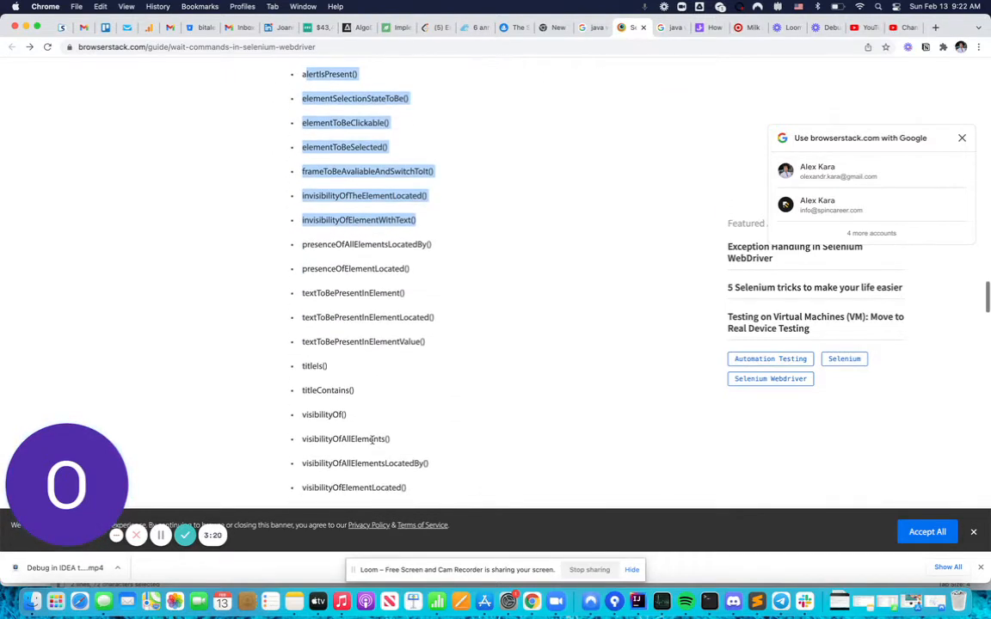
pyautogui.scroll(-3)
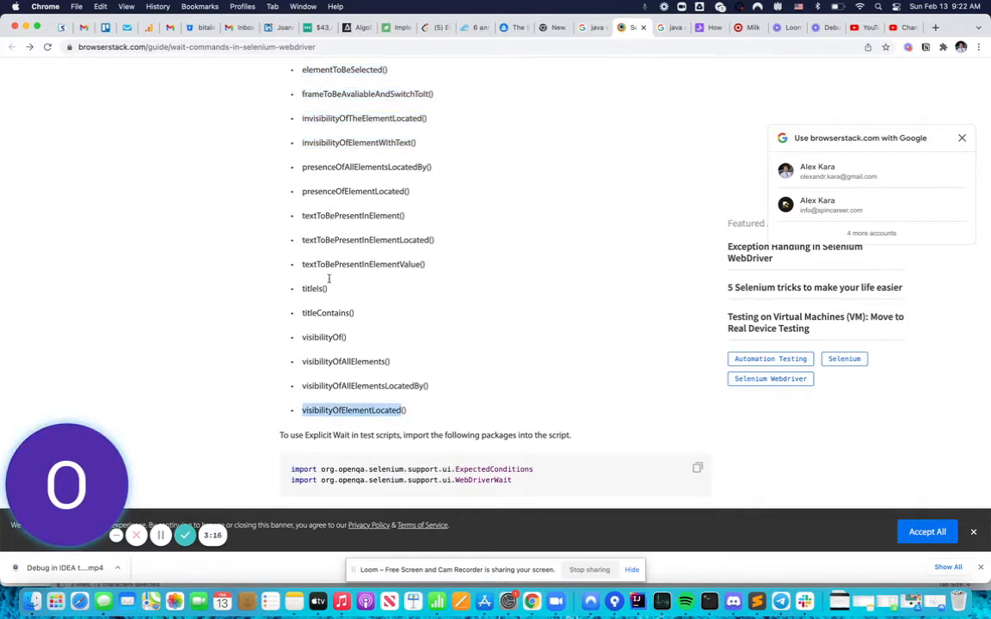
pyautogui.scroll(-3)
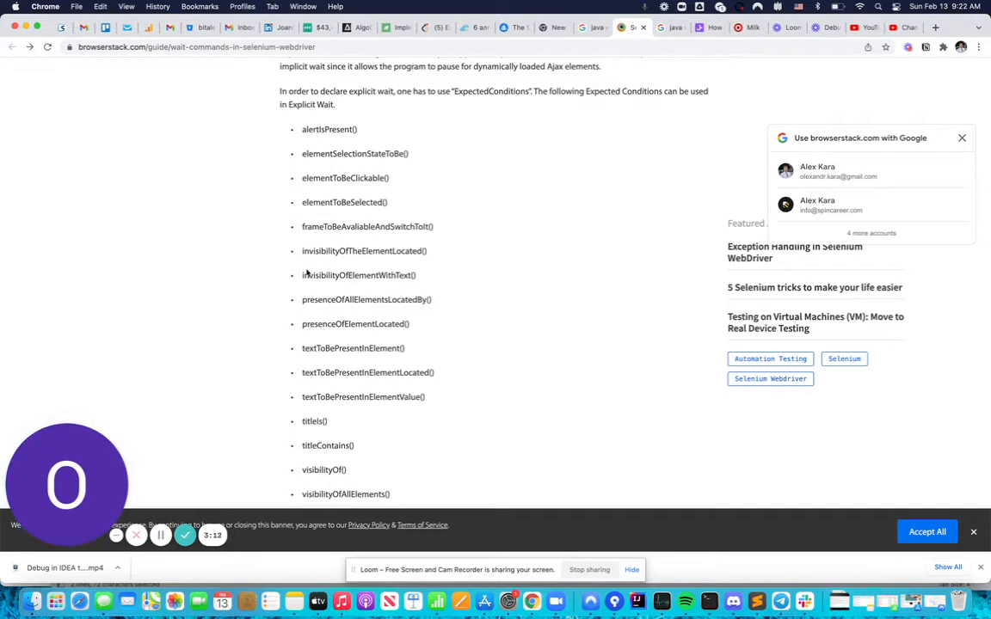
pyautogui.doubleClick(354, 324)
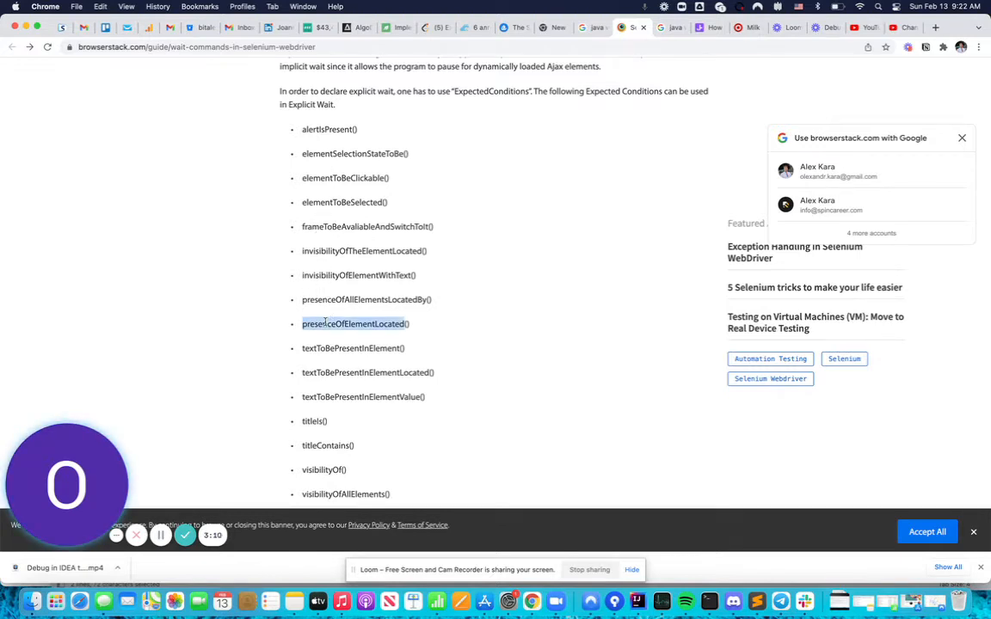
pyautogui.scroll(-3)
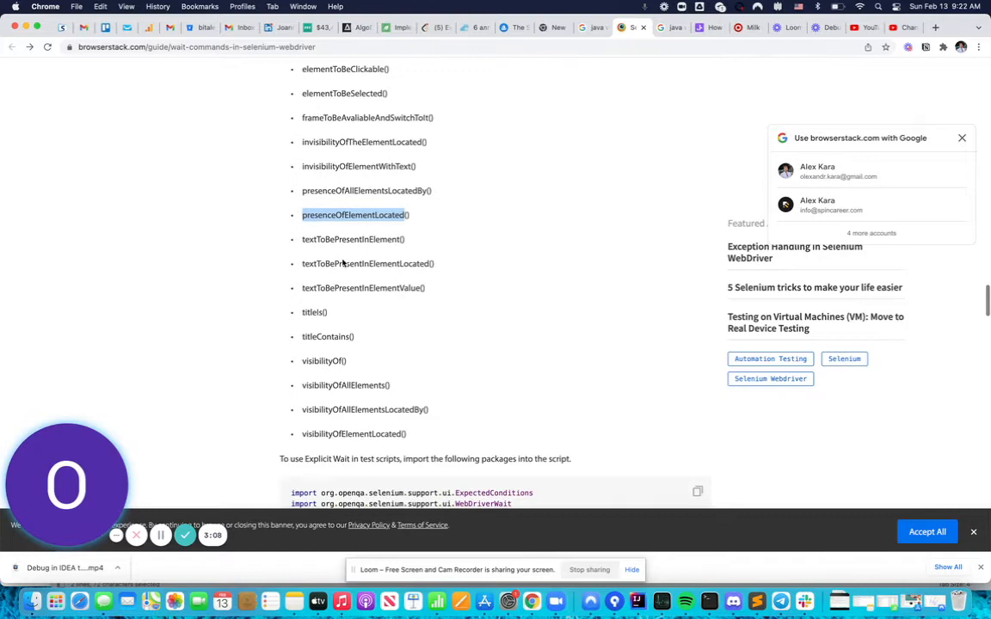
pyautogui.scroll(-3)
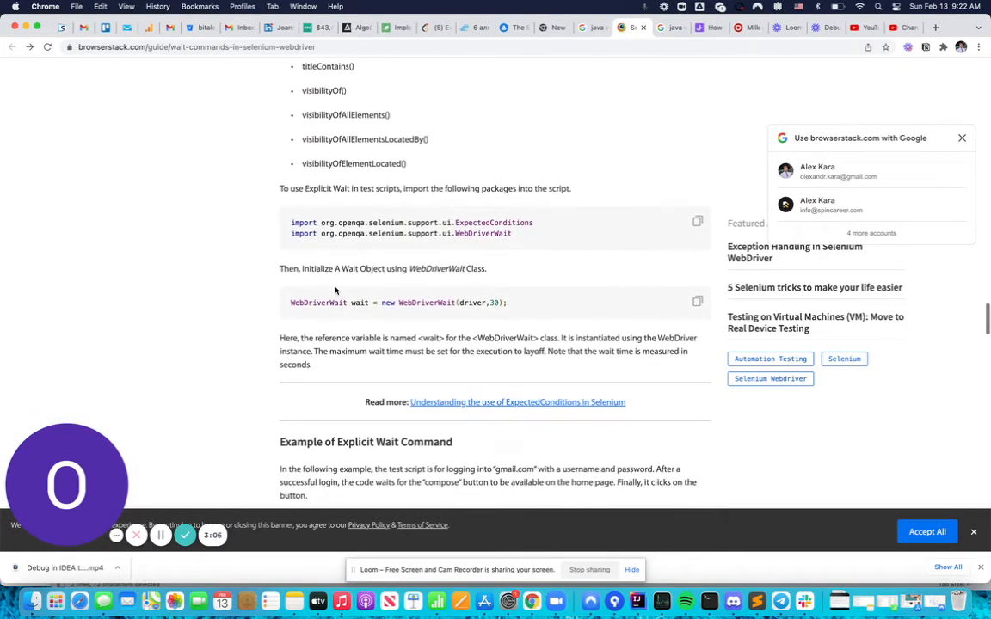
# - Read the article's Gmail explicit-wait example and inspect the ExpectedConditions usage
pyautogui.scroll(-3)
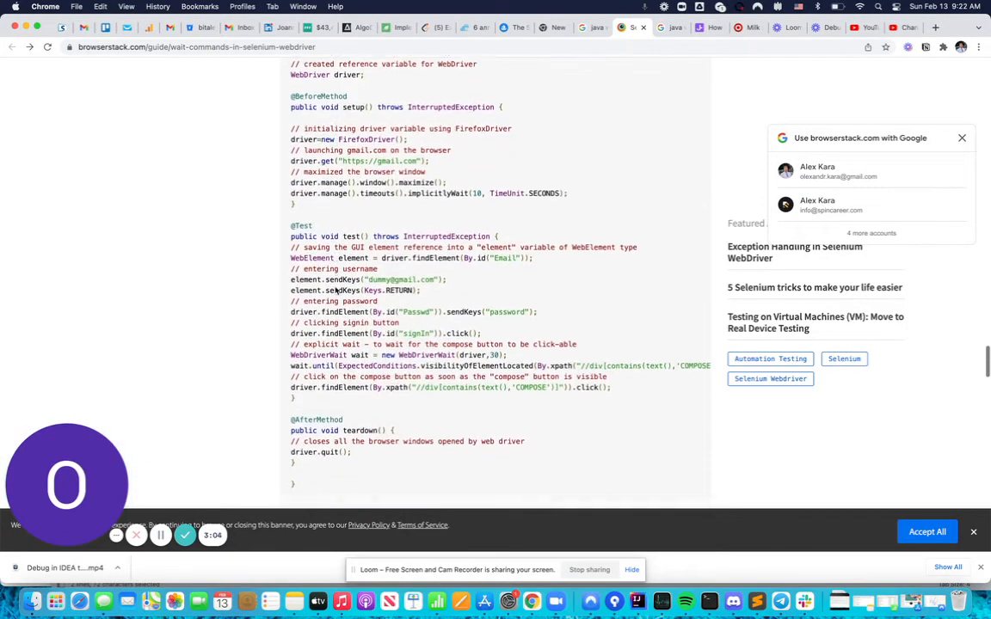
pyautogui.scroll(-3)
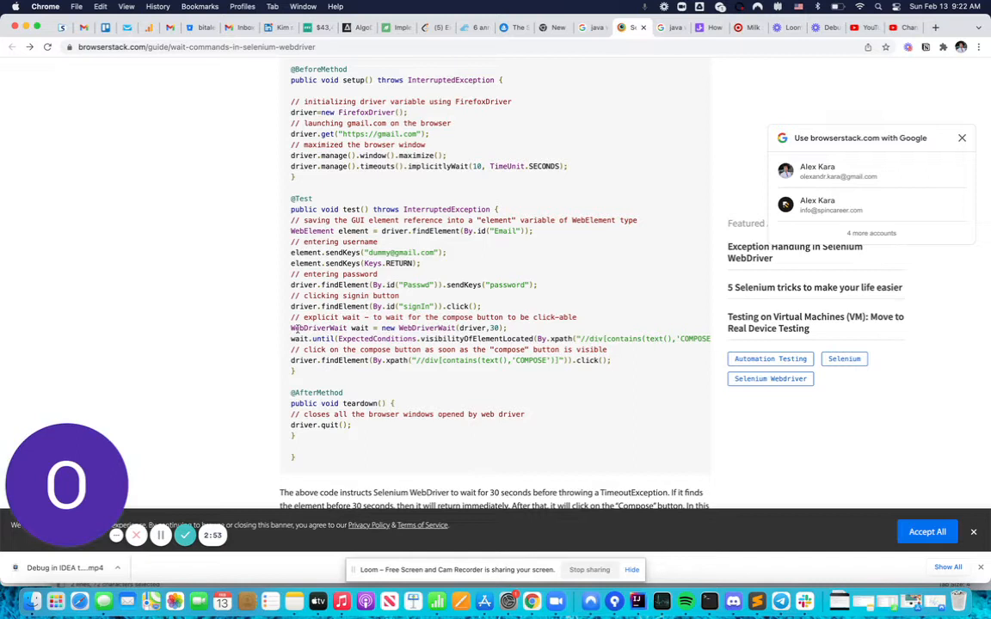
pyautogui.doubleClick(399, 327)
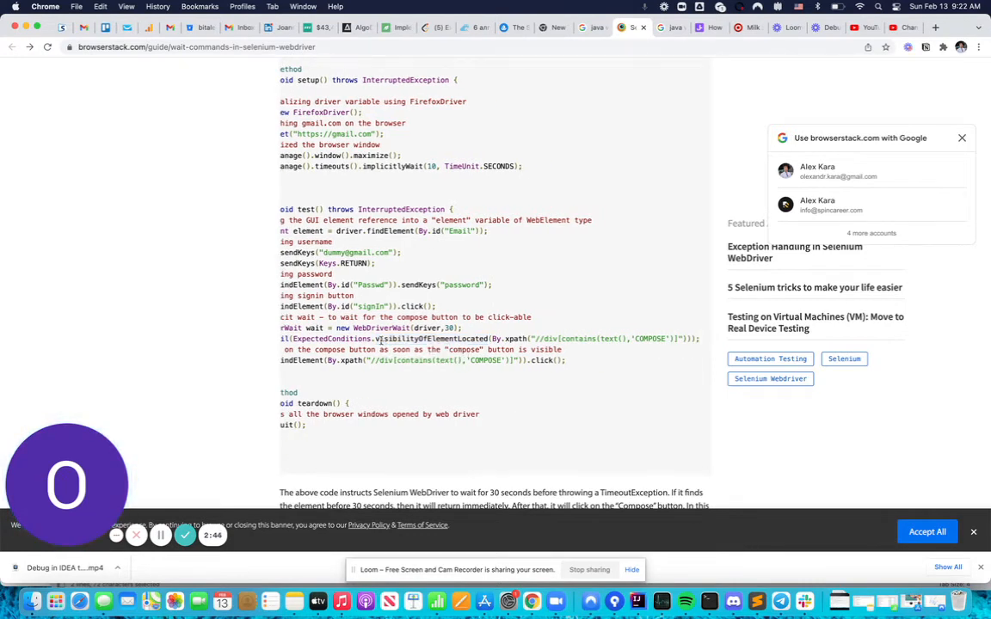
pyautogui.rightClick(330, 337)
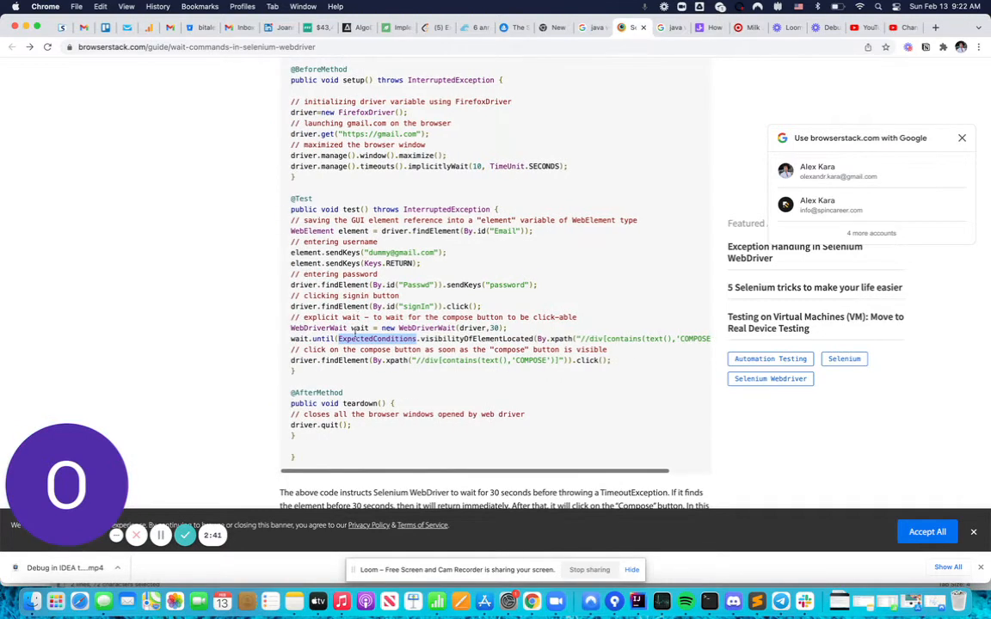
pyautogui.hscroll(3)
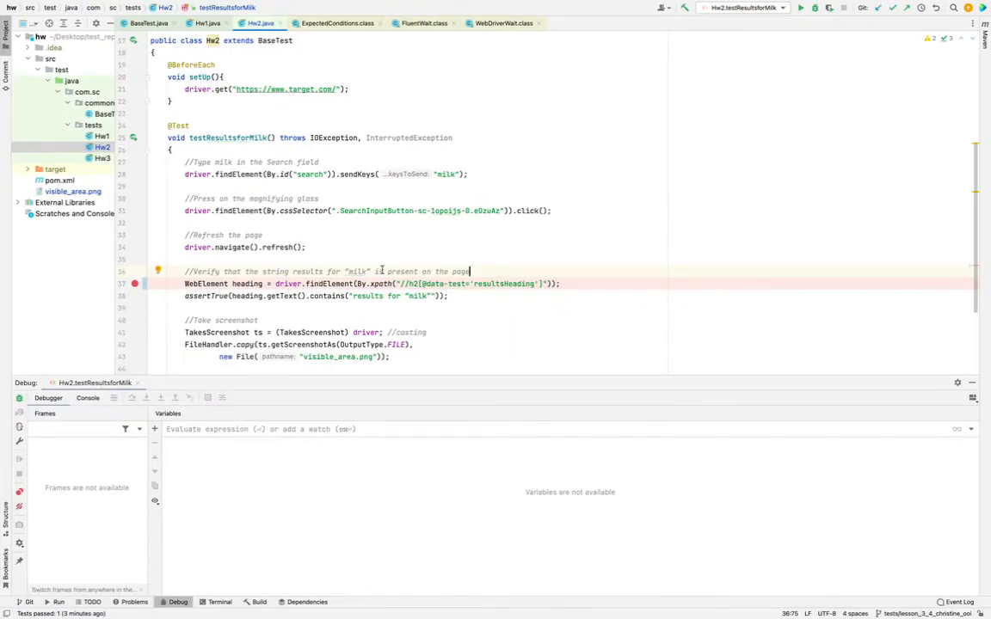
pyautogui.moveTo(430, 347)
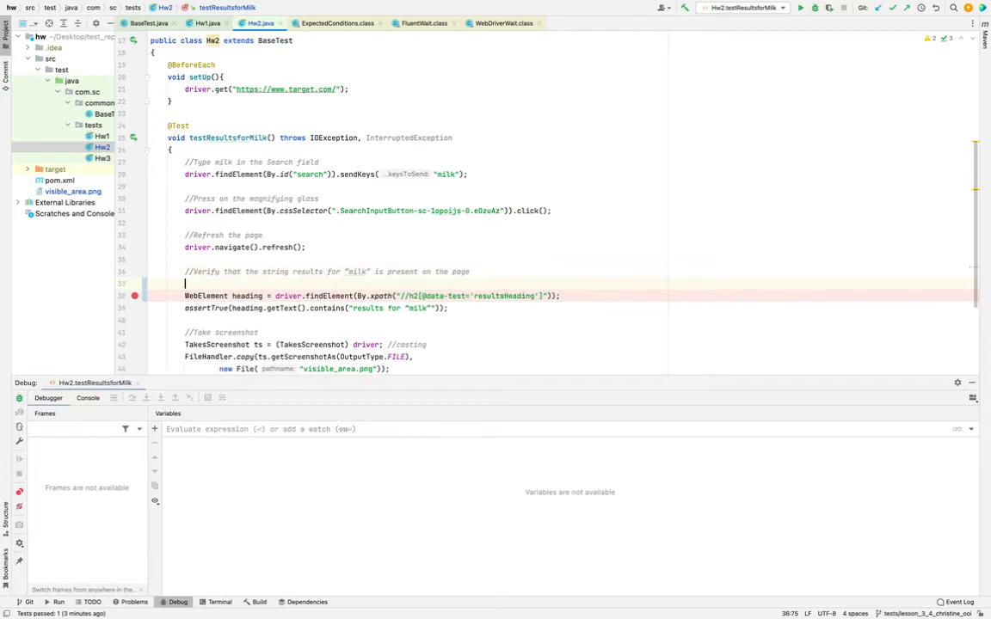
# - Add WebDriverWait wait = new WebDriverWait(driver, Duration.ofSeconds(10)); above the heading check
pyautogui.write('WebDriverWait wait = new WebDriverWait(driver, Duration.ofSeconds(10));')
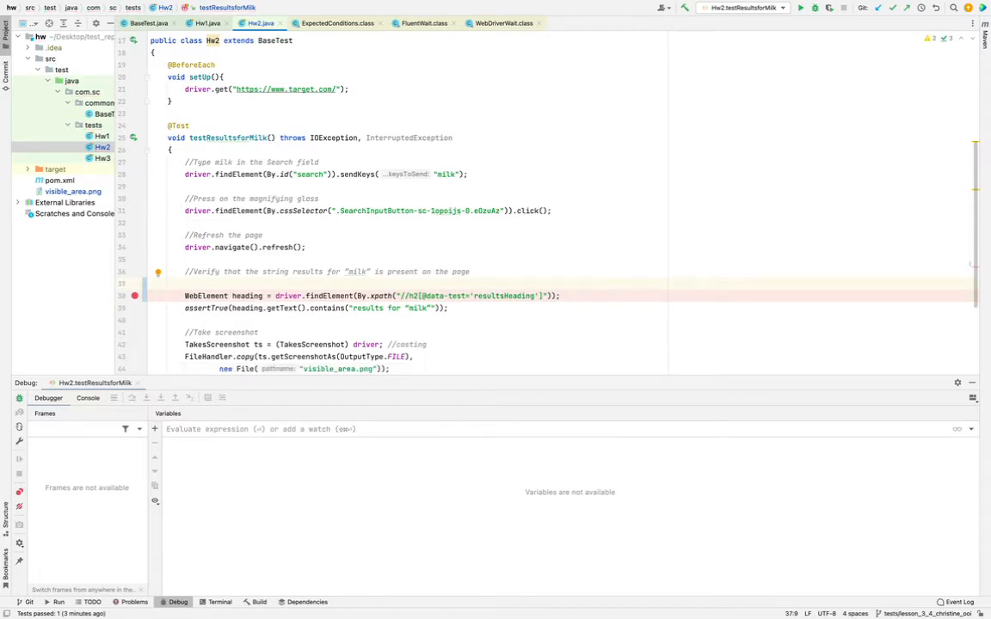
pyautogui.write('W')
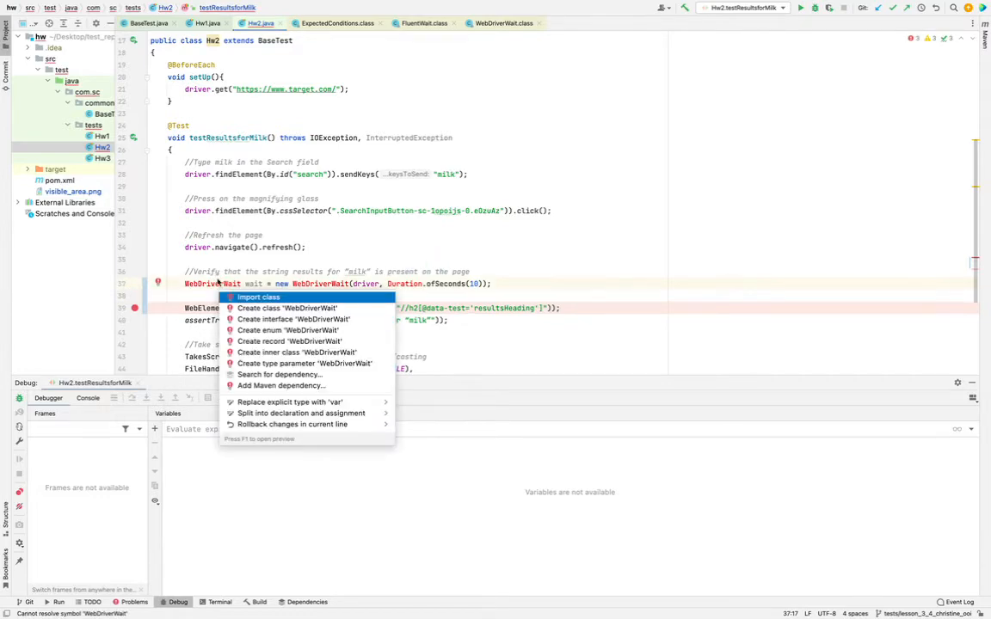
# - Import WebDriverWait and start a wait.until(ExpectedConditions. call below it
pyautogui.click(258, 296)
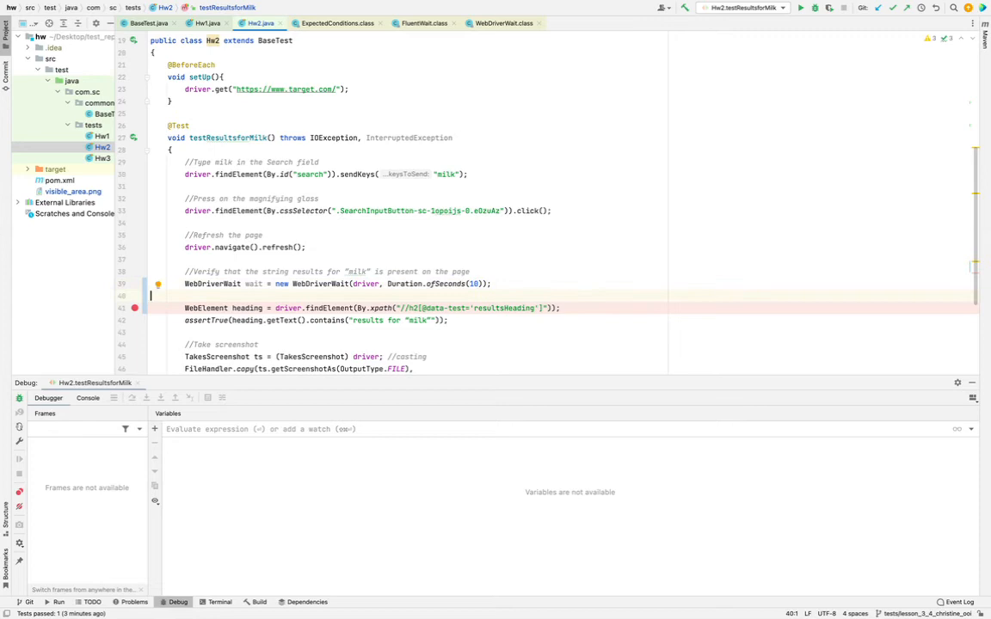
pyautogui.write('wait.until(')
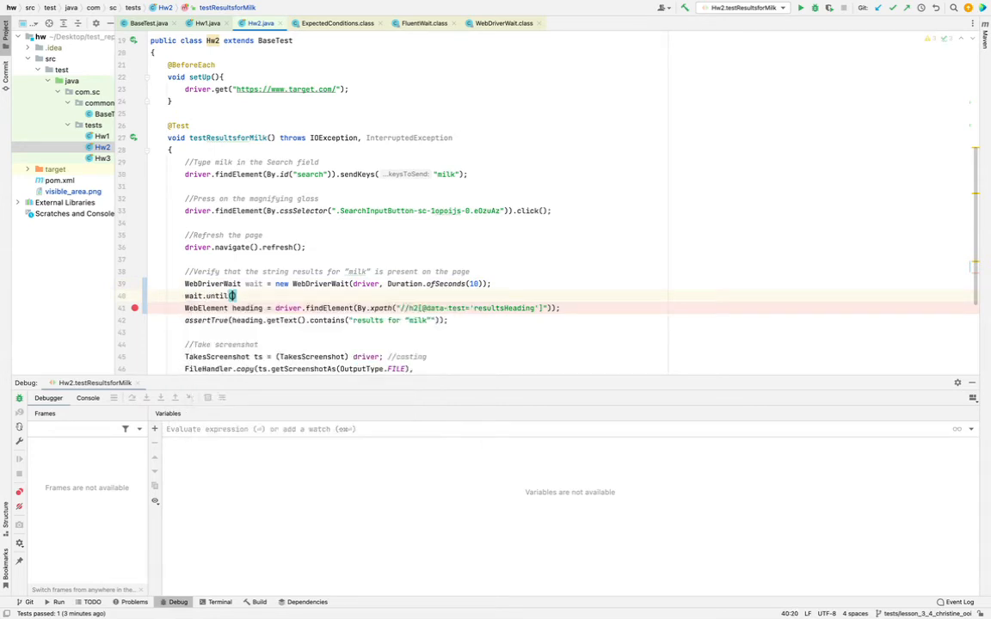
pyautogui.write('ExpectedConditions.')
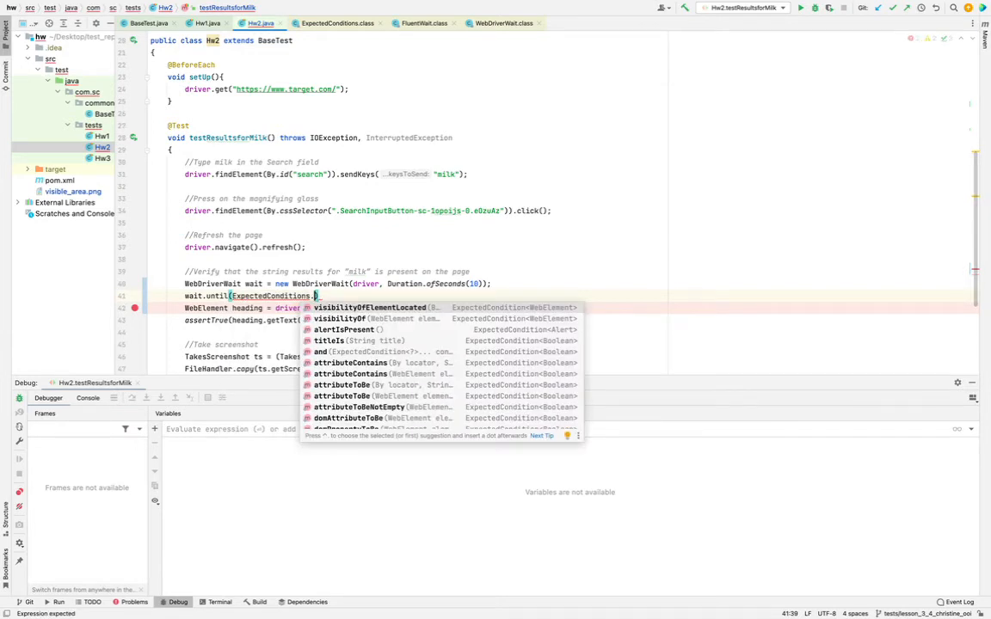
pyautogui.click(368, 306)
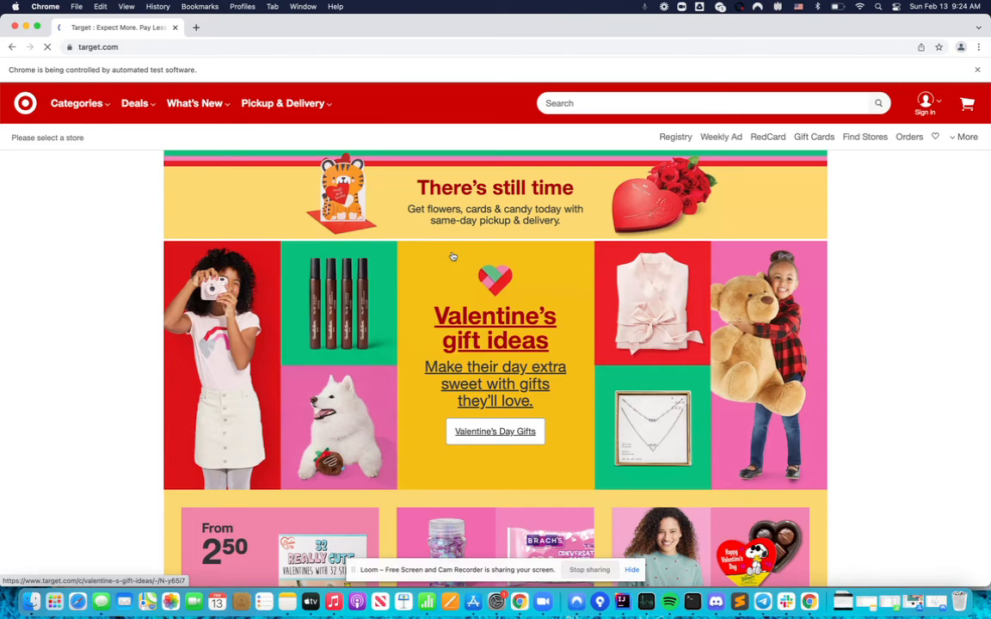
# - Let the automated run search target.com for milk and pass with the new visibility wait
pyautogui.write('milk')
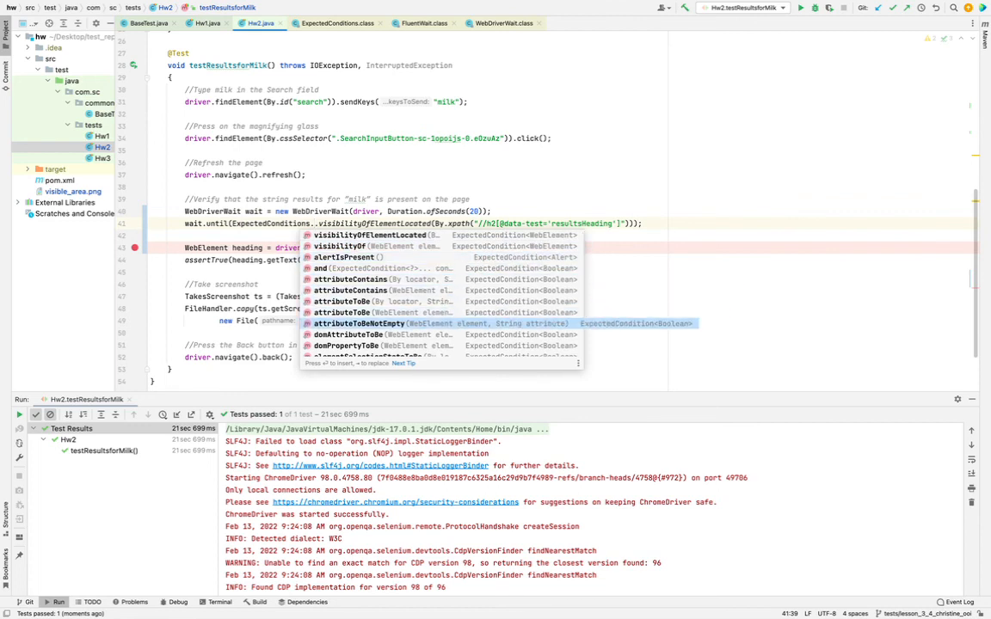
pyautogui.scroll(-3)
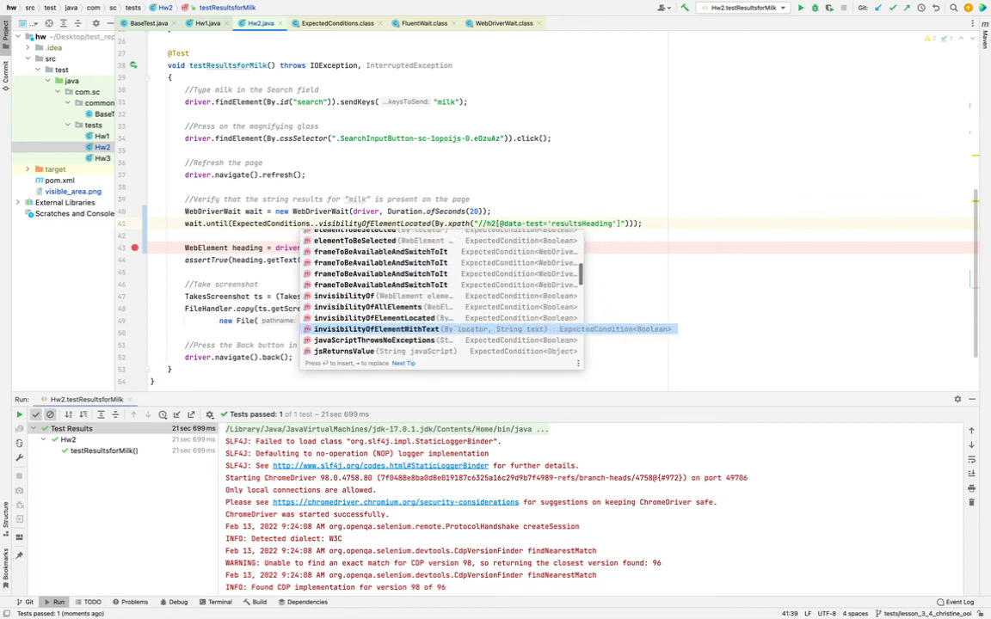
pyautogui.scroll(-3)
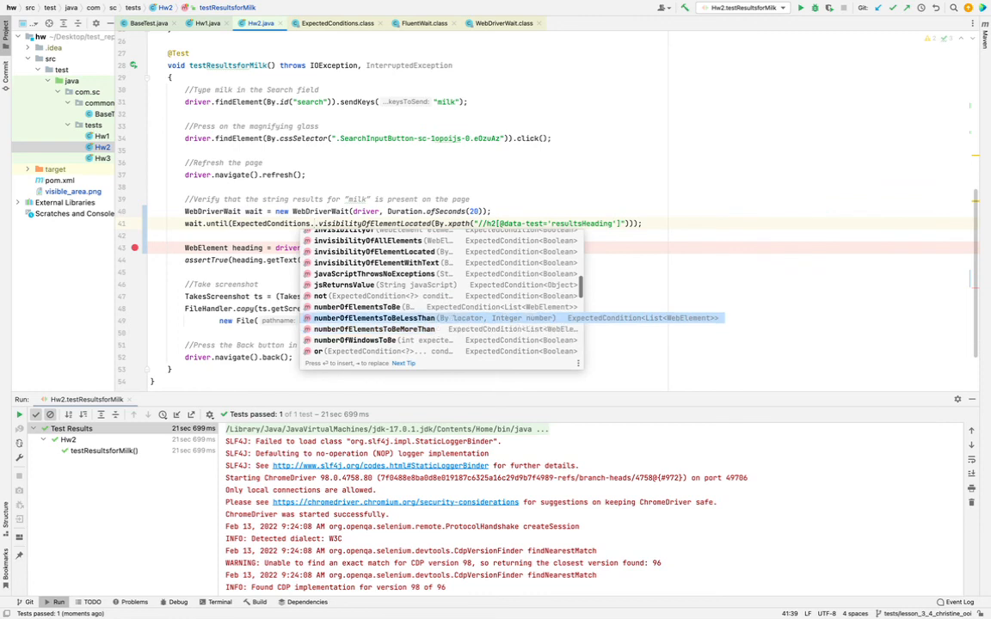